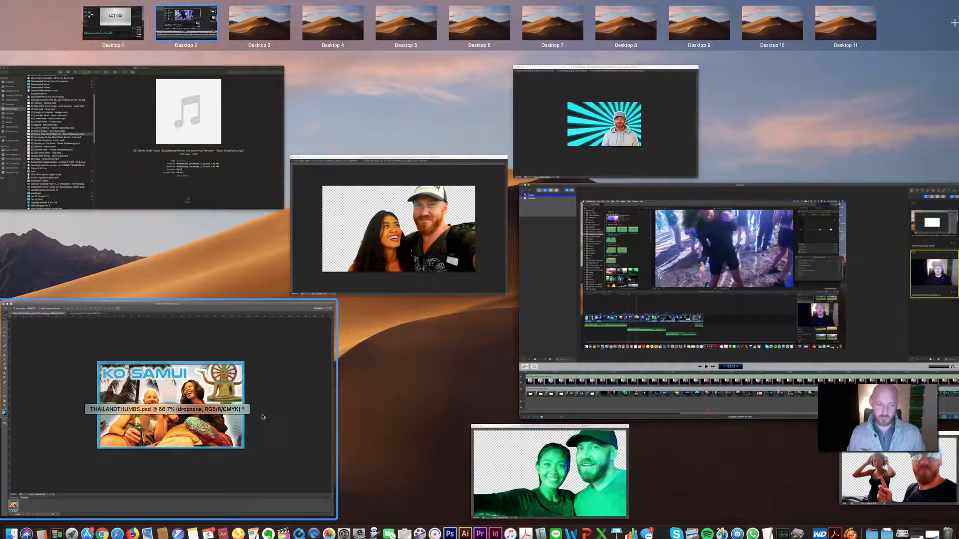
Leave the window overview so the plain desktop with its screenshot files shows
click(186, 23)
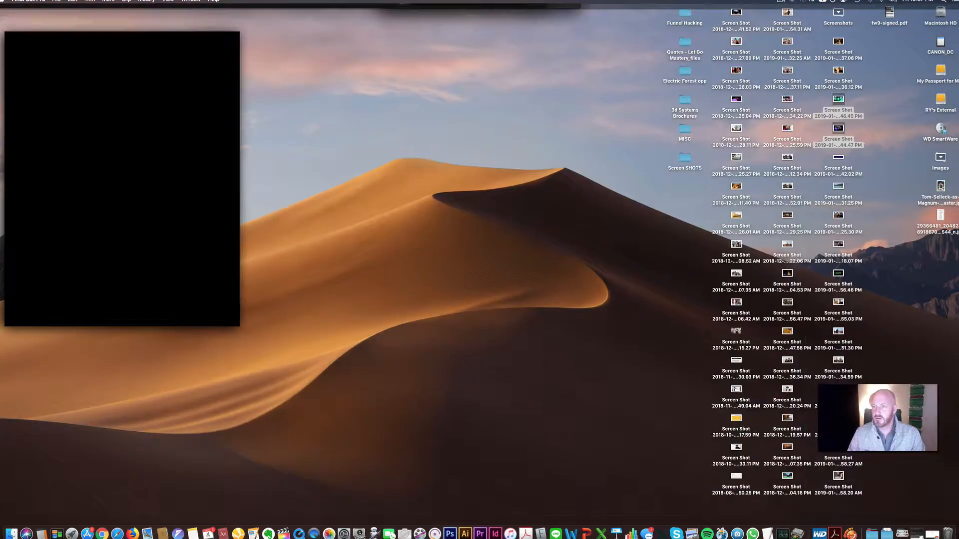
Open the two newest screenshots (presenter in hallway, packing-gear layout) as Photoshop documents
click(837, 69)
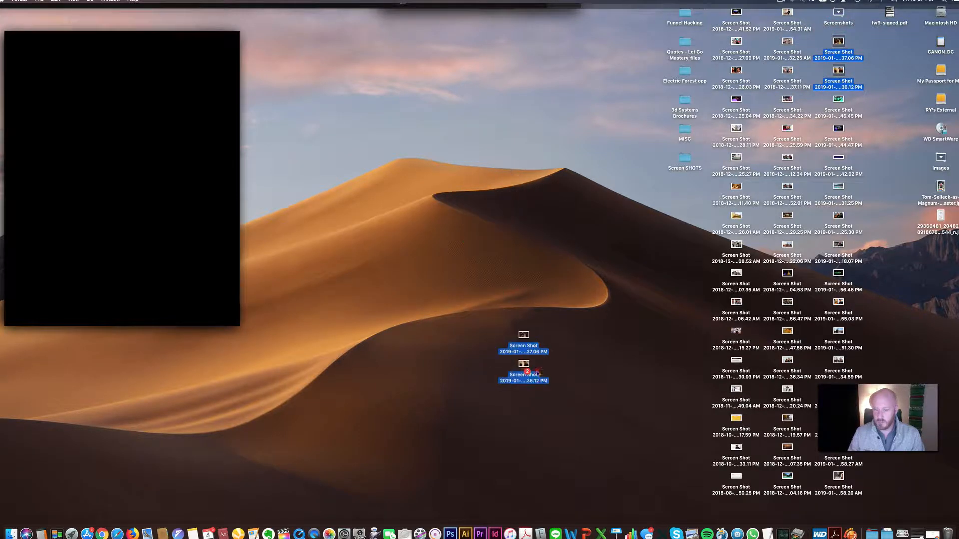
click(464, 533)
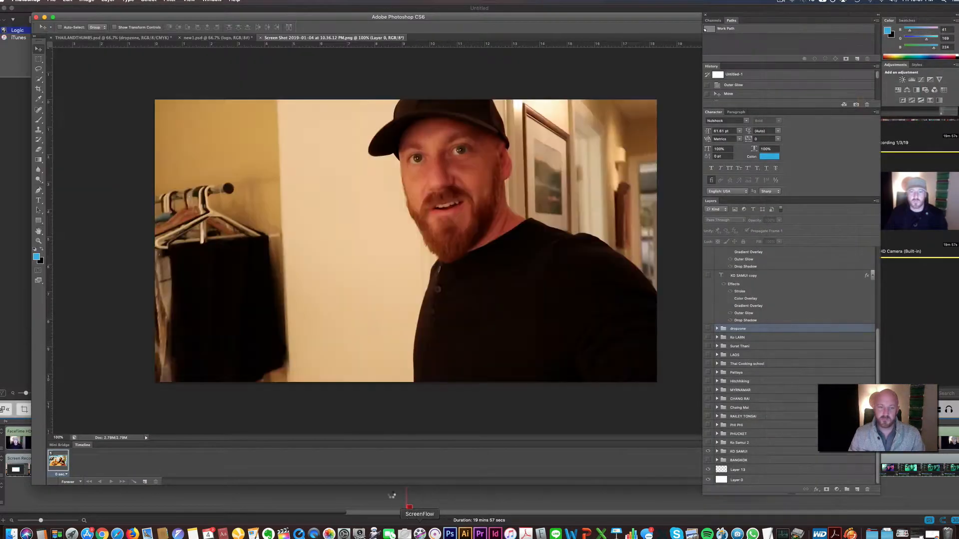
click(483, 37)
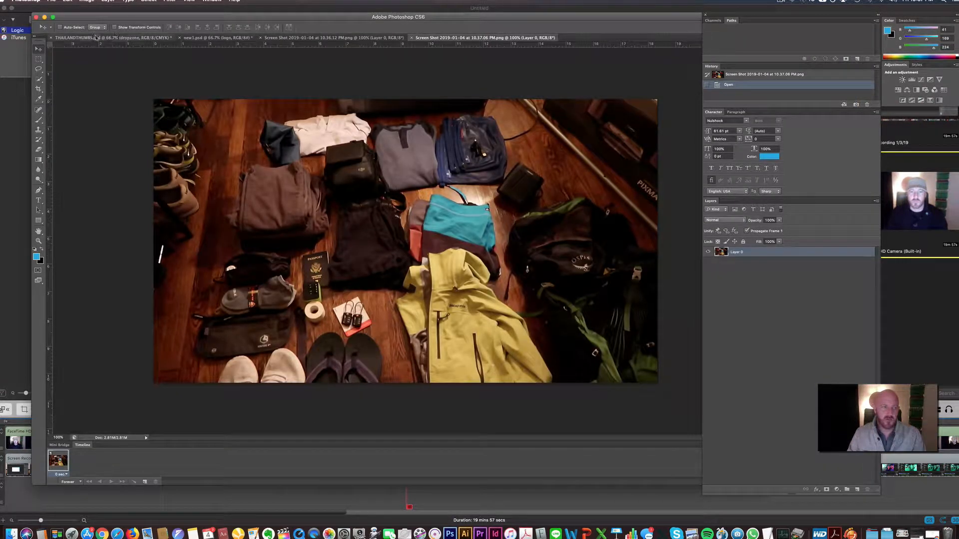
click(113, 37)
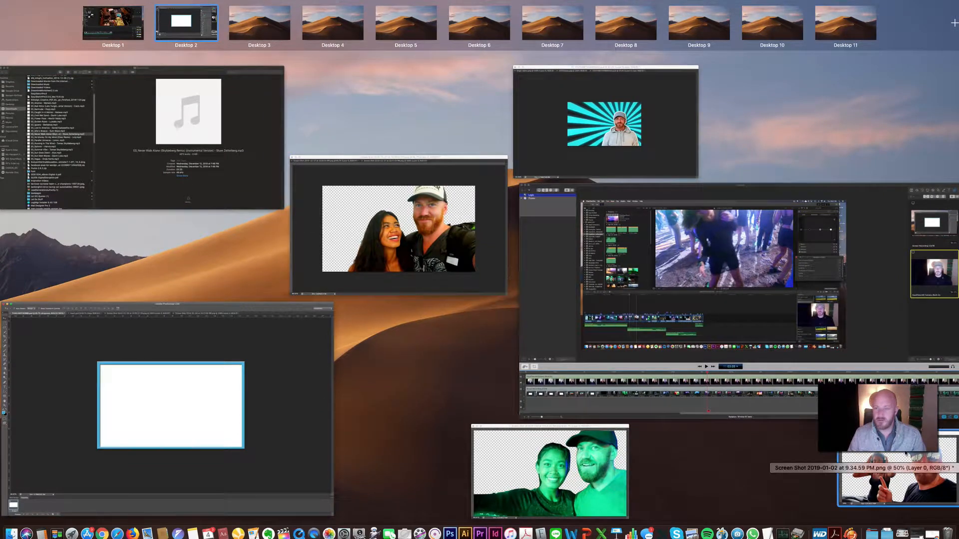
Place the packing-gear photo as a new layer inside the THAILANDTHUMBS.psd frame
click(169, 404)
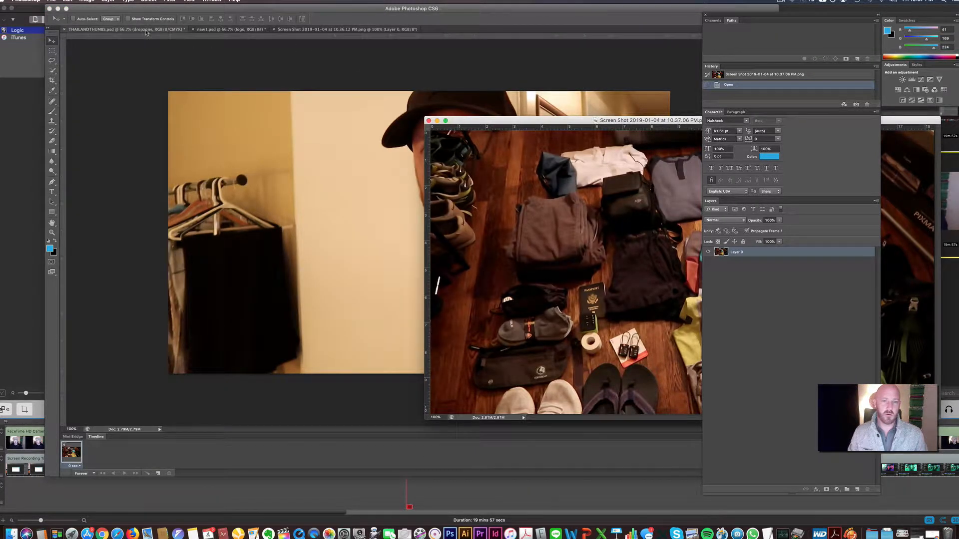
key(f3)
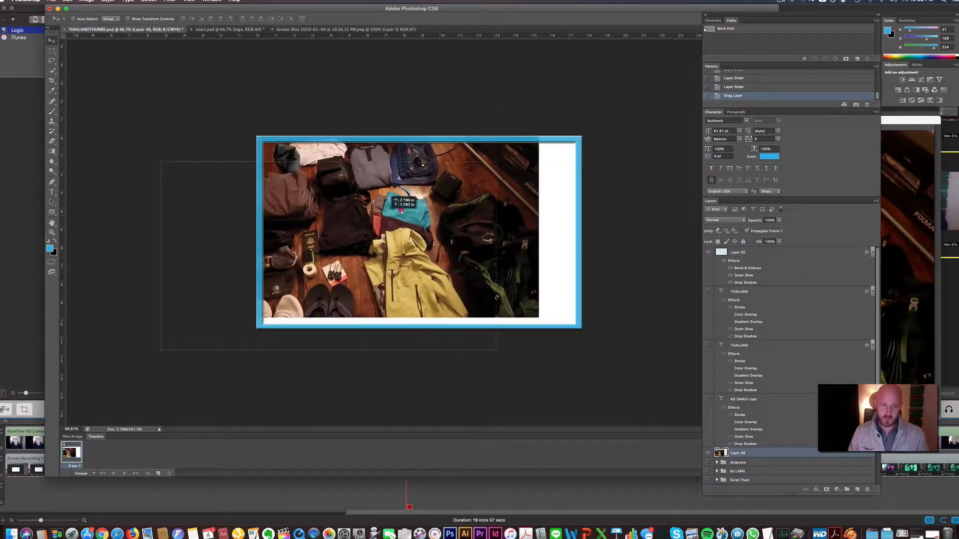
drag(404, 207, 447, 220)
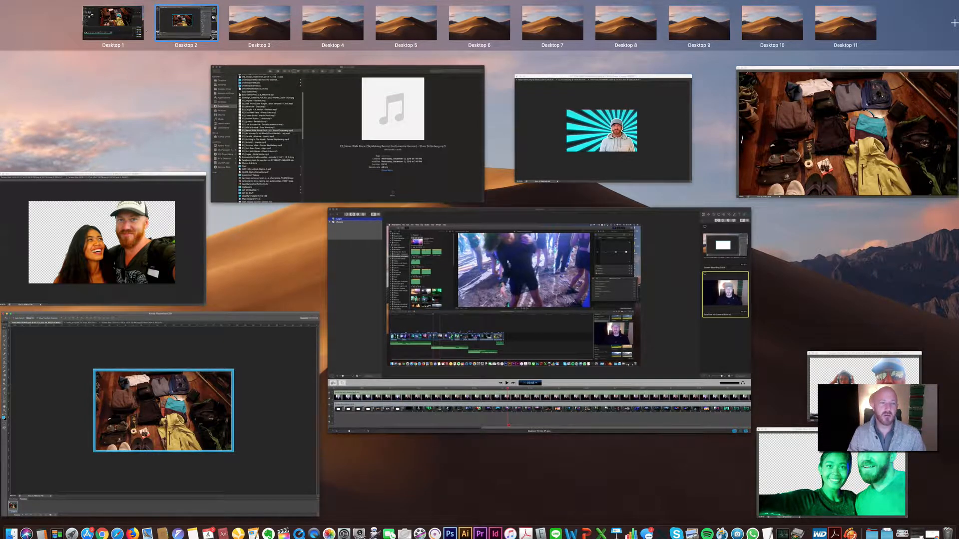
Brush a Quick Selection outline around the presenter in the hallway screenshot
click(186, 23)
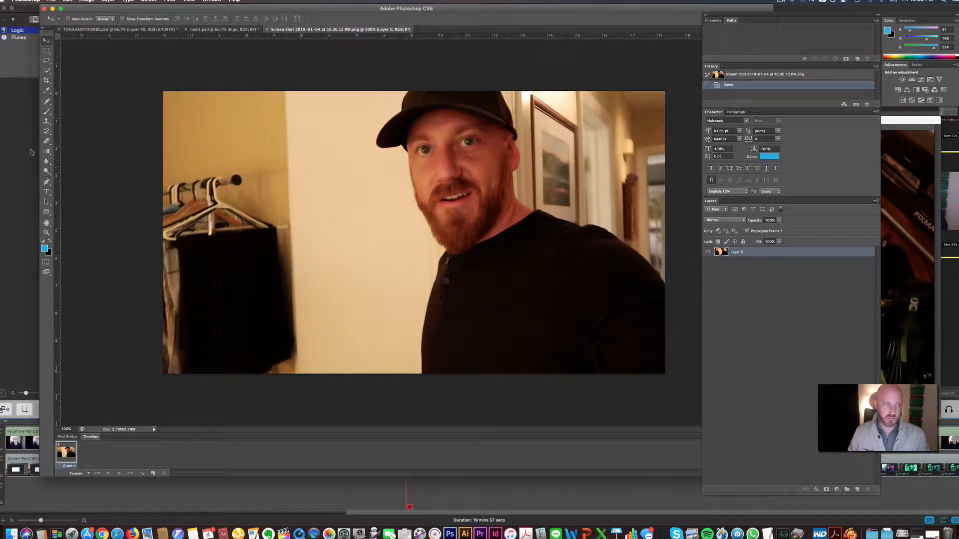
click(46, 72)
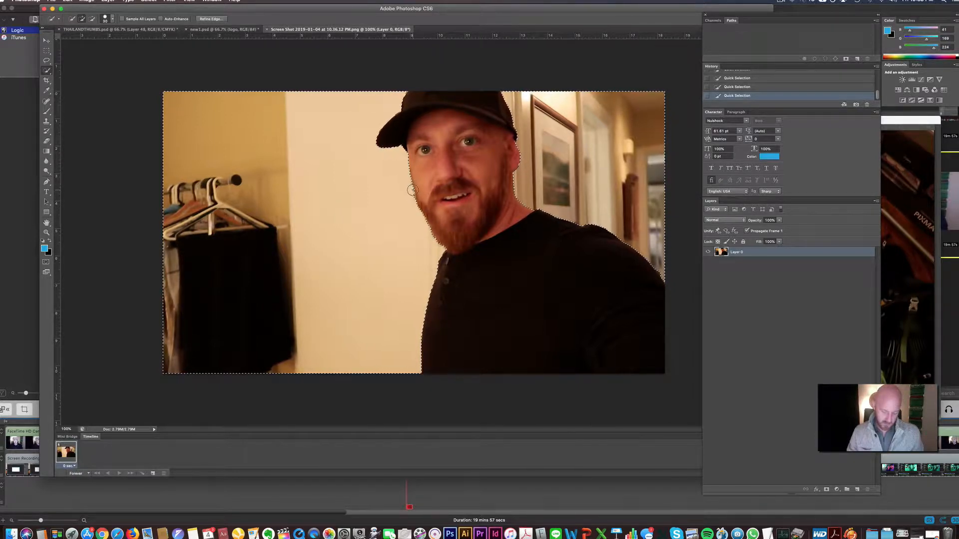
click(410, 187)
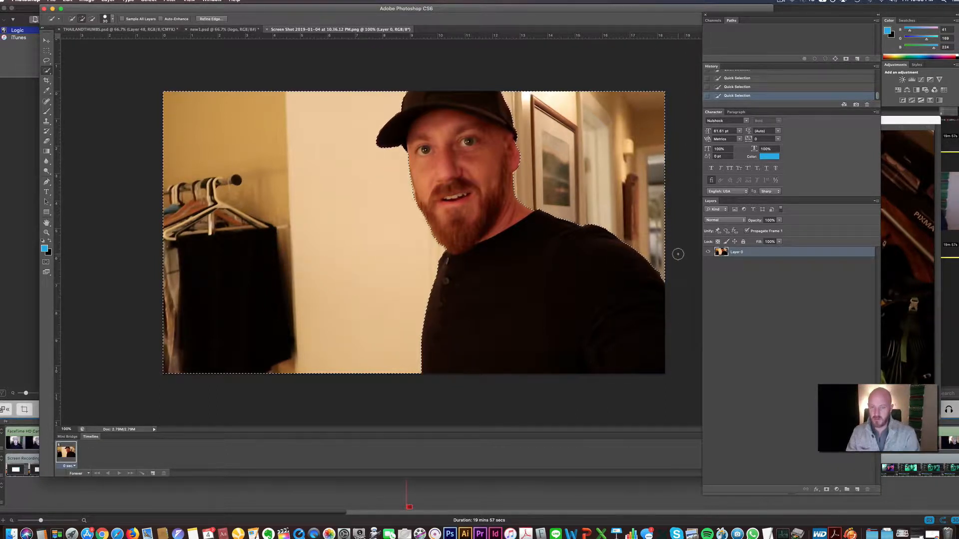
Delete the hallway behind the presenter and apply Levels with inputs 12 and 207
key(Delete)
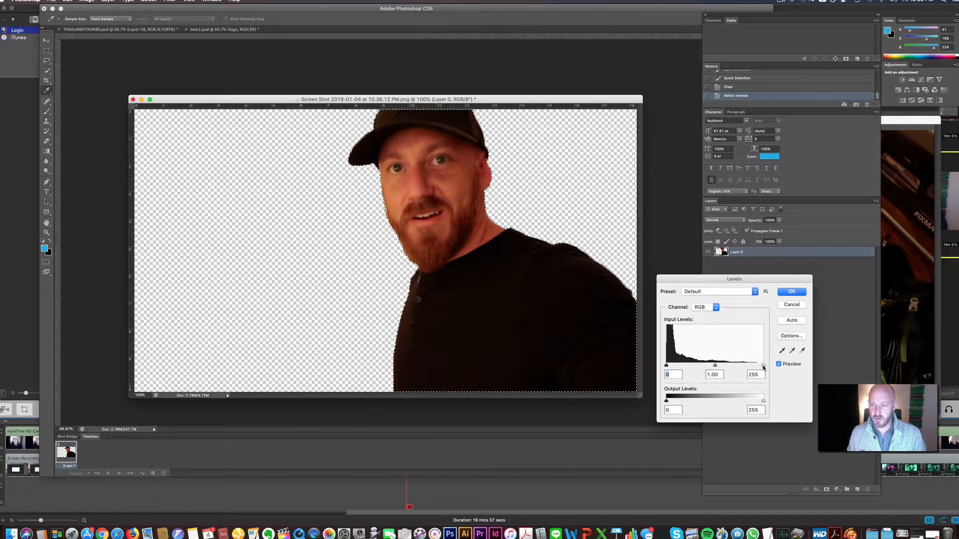
drag(762, 366, 744, 367)
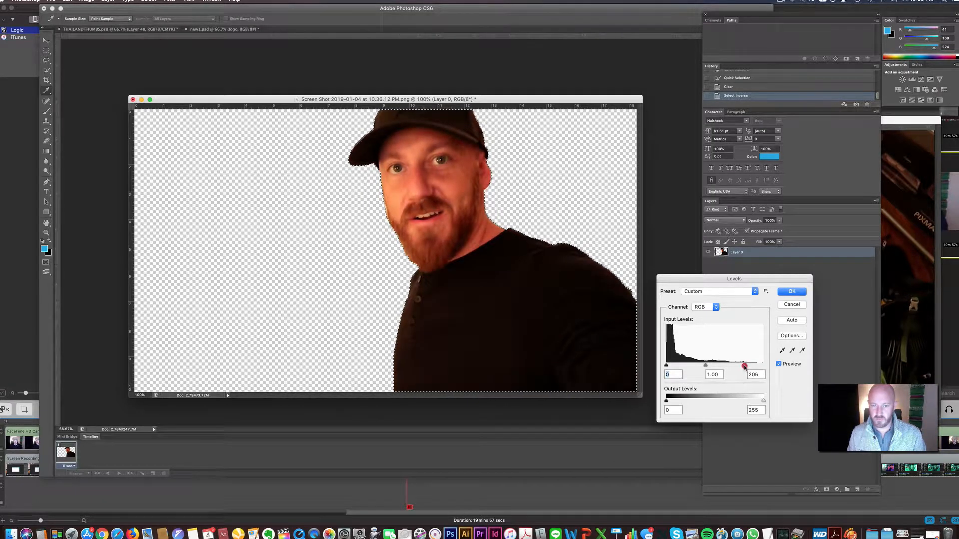
drag(743, 366, 745, 366)
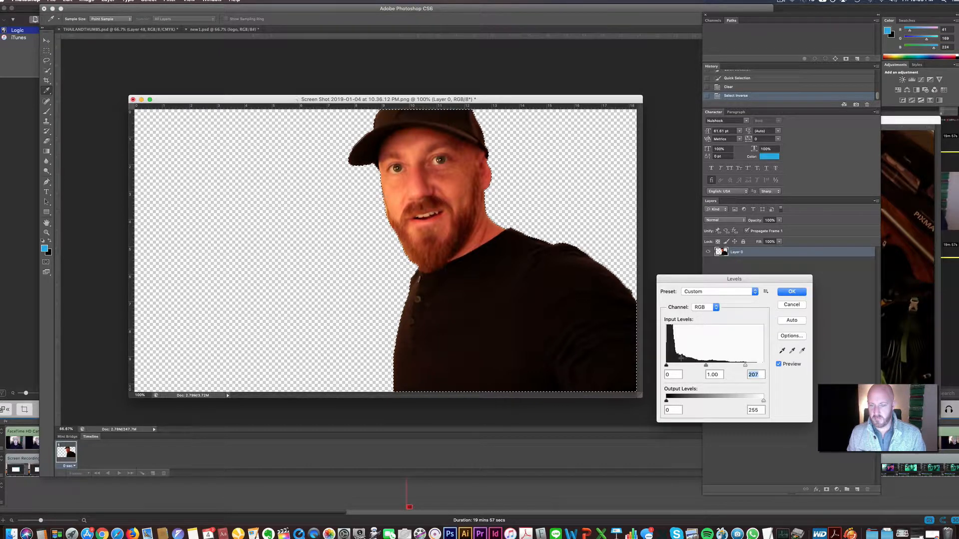
drag(666, 366, 671, 365)
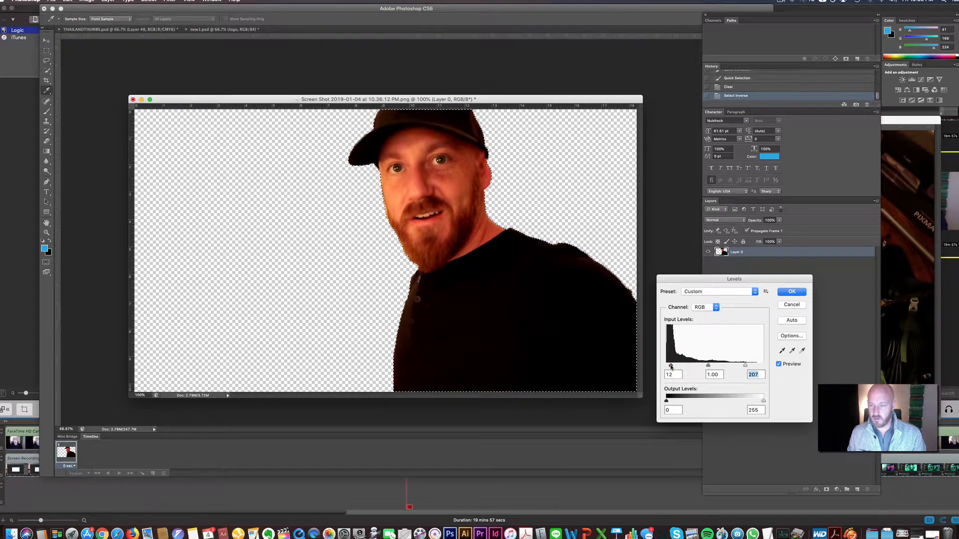
click(791, 291)
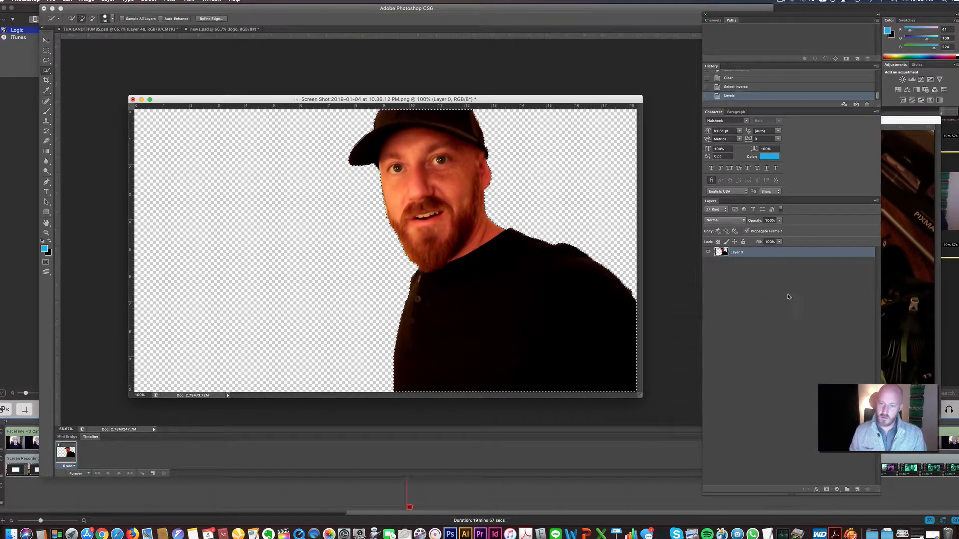
Bring the cut-out presenter into the thumbnail and move him to the right side
drag(385, 98, 438, 139)
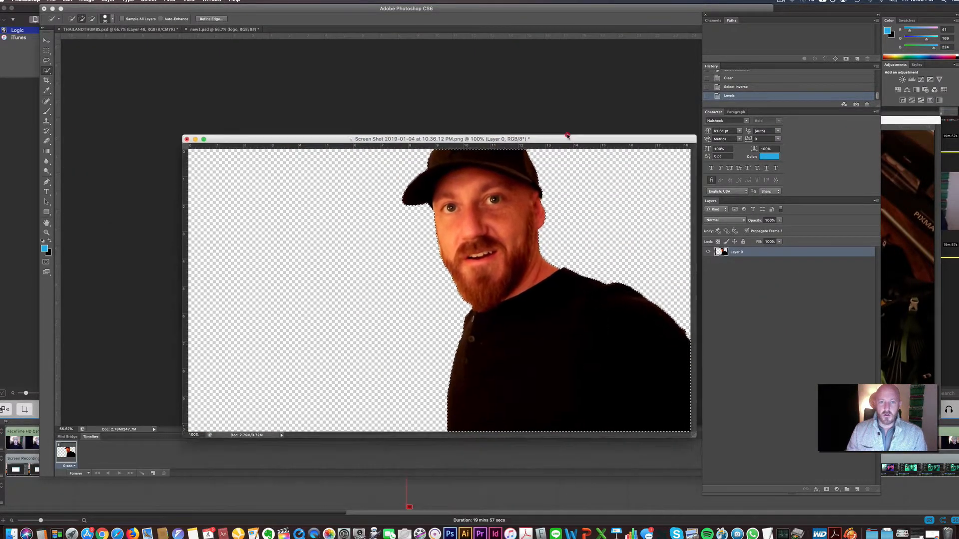
drag(439, 139, 450, 241)
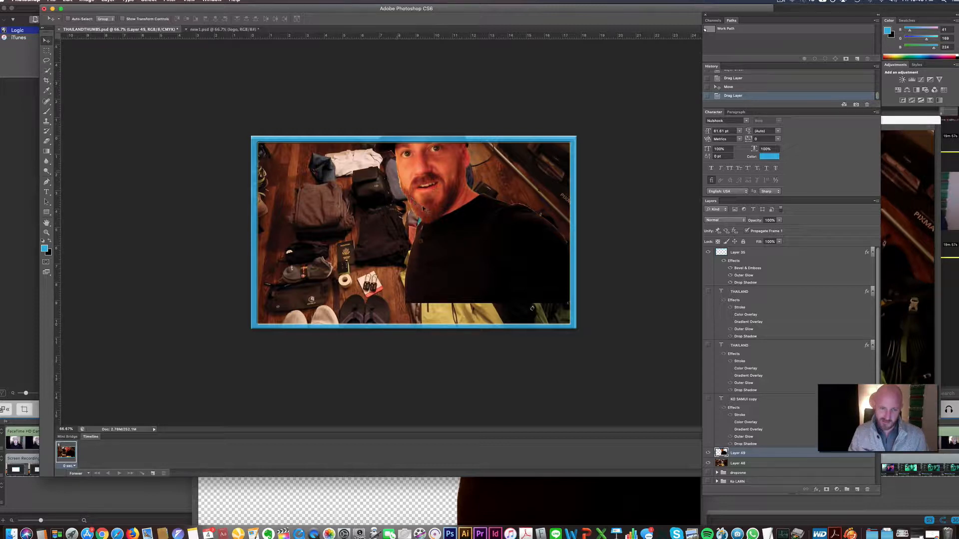
drag(421, 207, 432, 282)
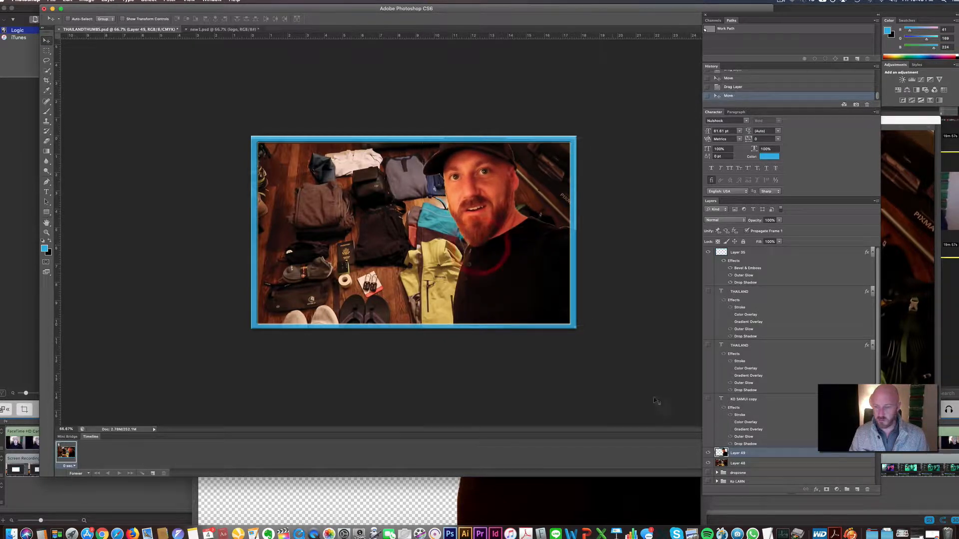
Stretch the packing-gear background layer so it fills the whole frame
click(740, 463)
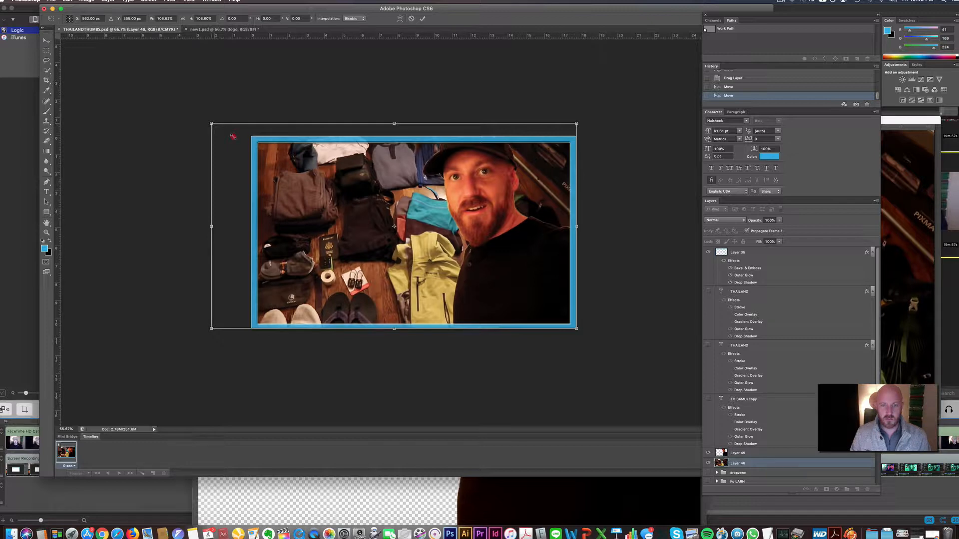
drag(212, 124, 233, 136)
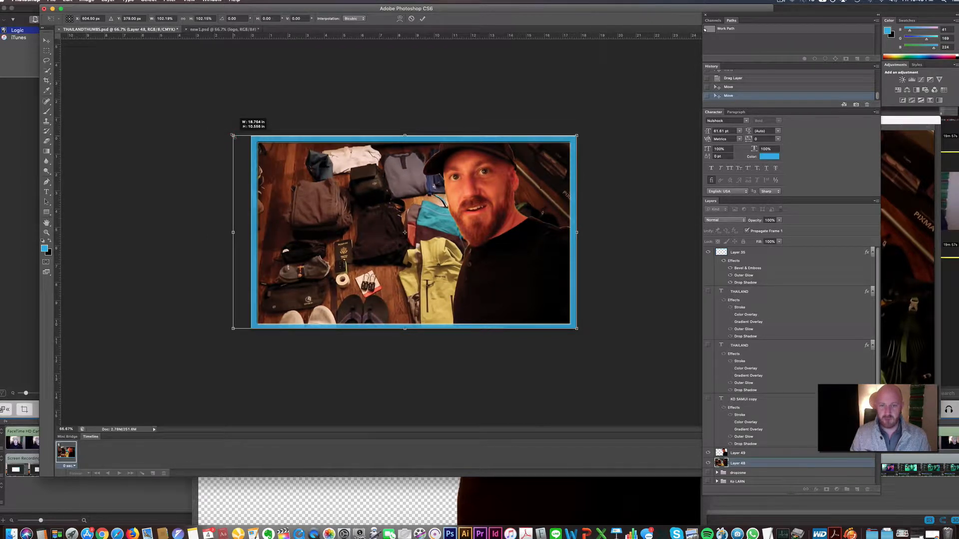
drag(233, 135, 232, 134)
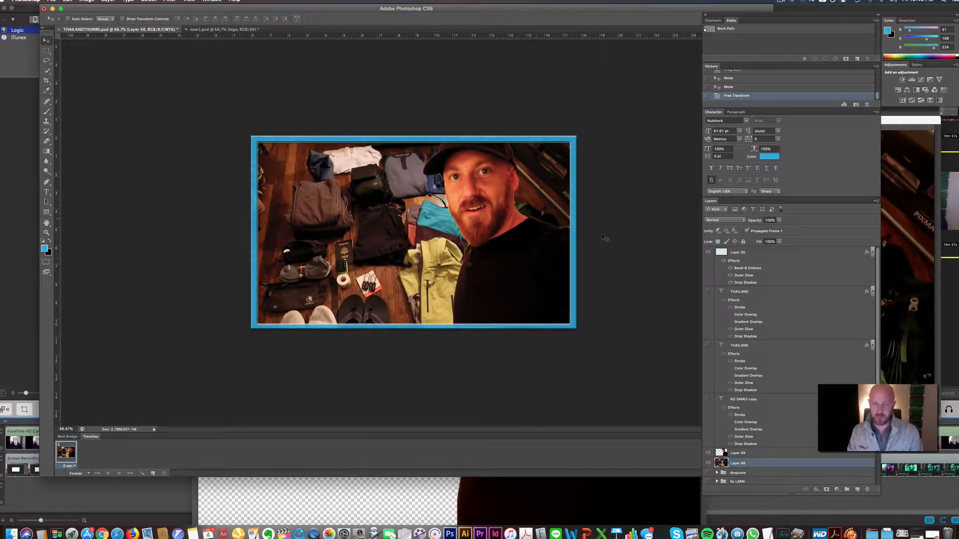
Give the presenter layer a white outside stroke about 10 px thick
click(758, 454)
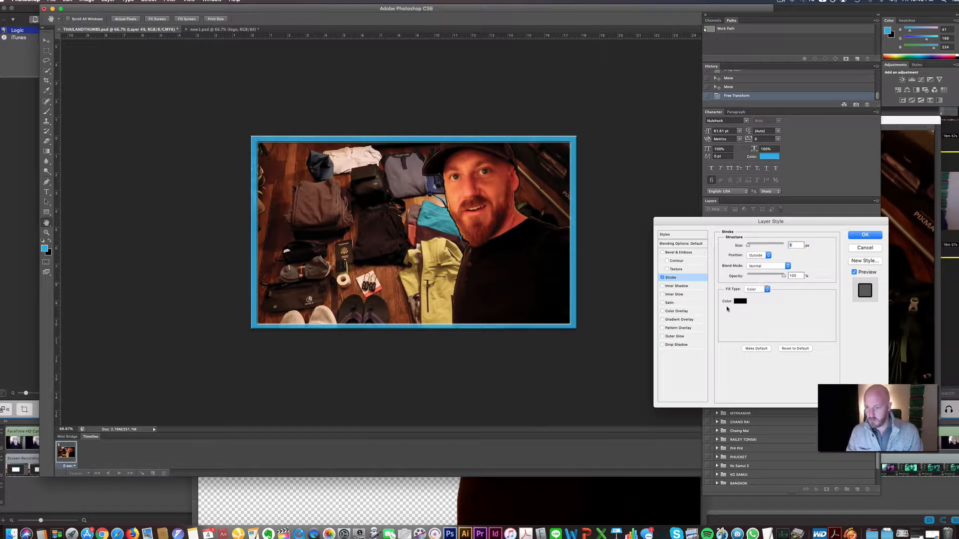
click(740, 300)
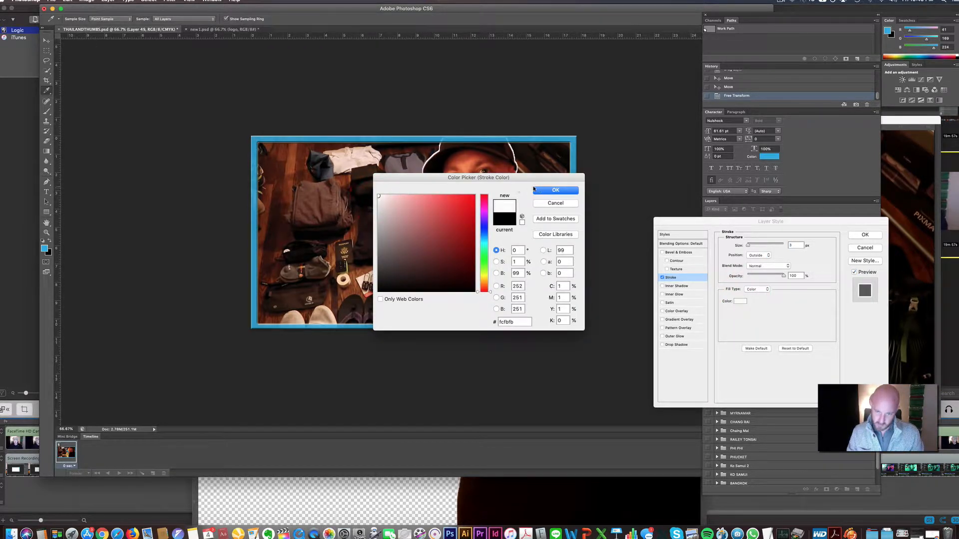
click(555, 190)
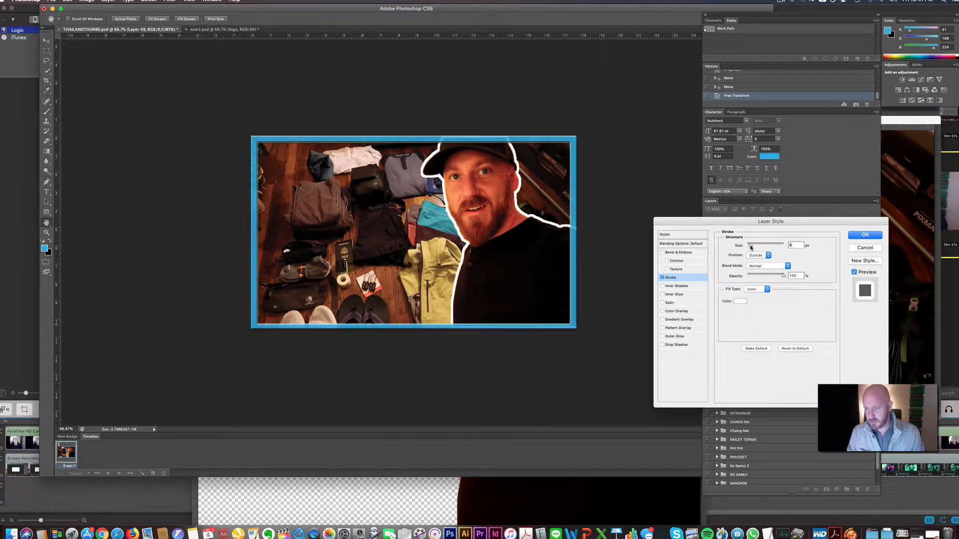
drag(758, 244, 769, 244)
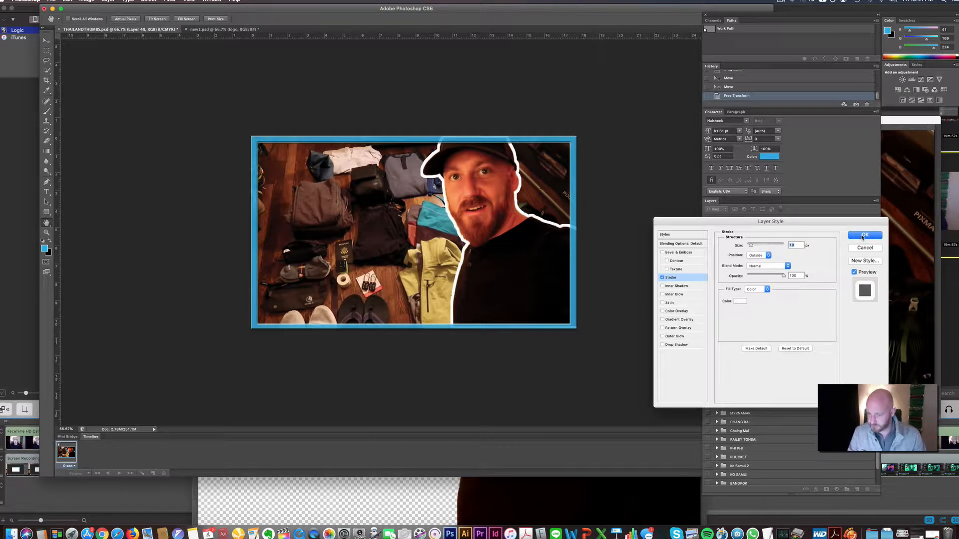
drag(770, 220, 795, 158)
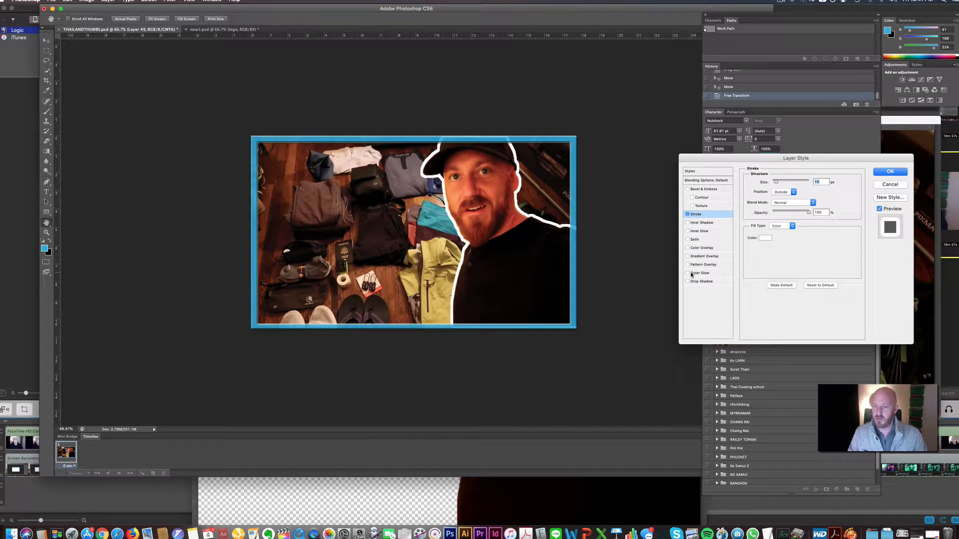
Add a wide soft white Outer Glow to the presenter and apply the layer style
click(700, 273)
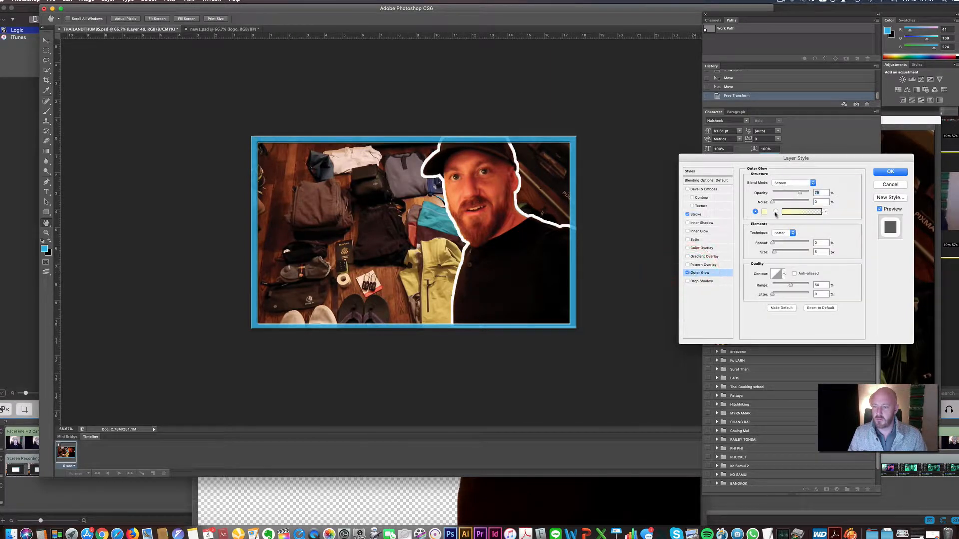
click(800, 211)
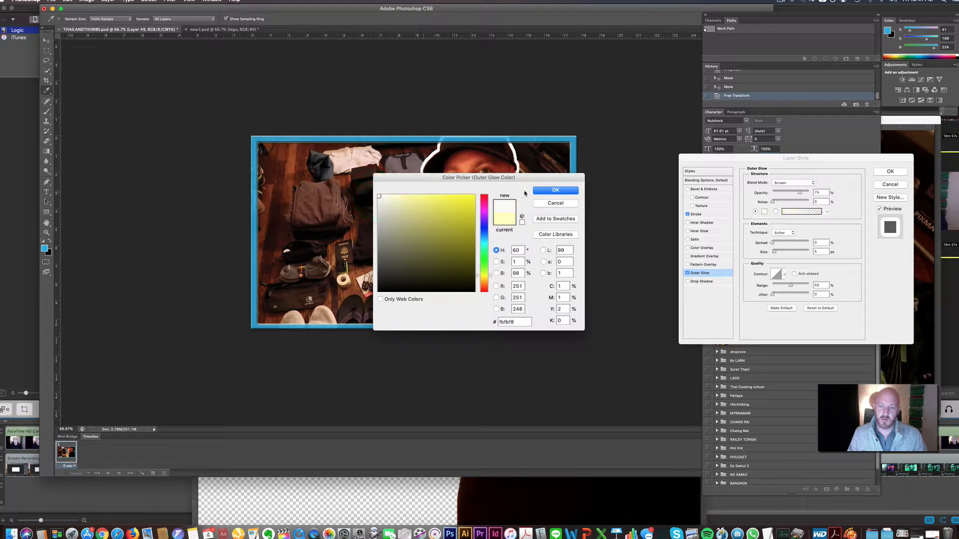
click(555, 189)
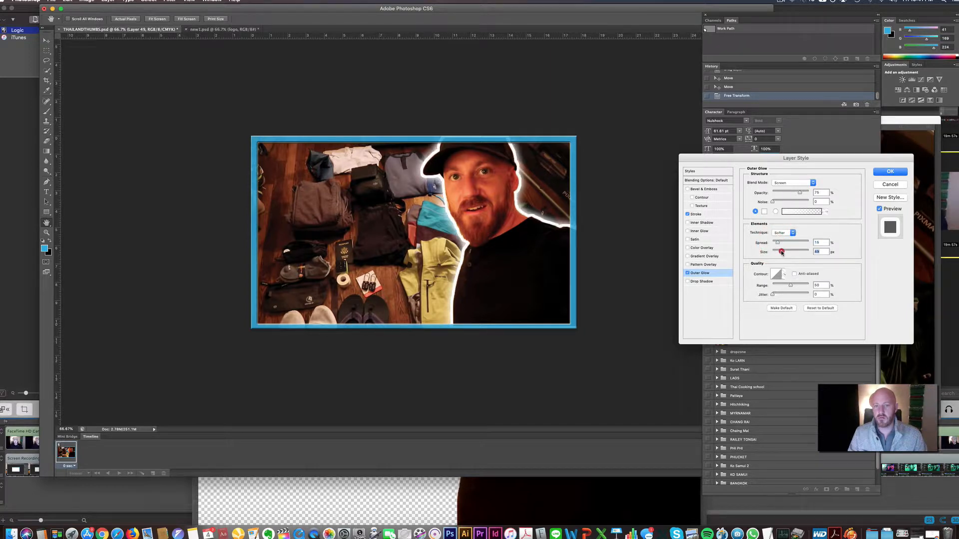
drag(781, 252, 786, 252)
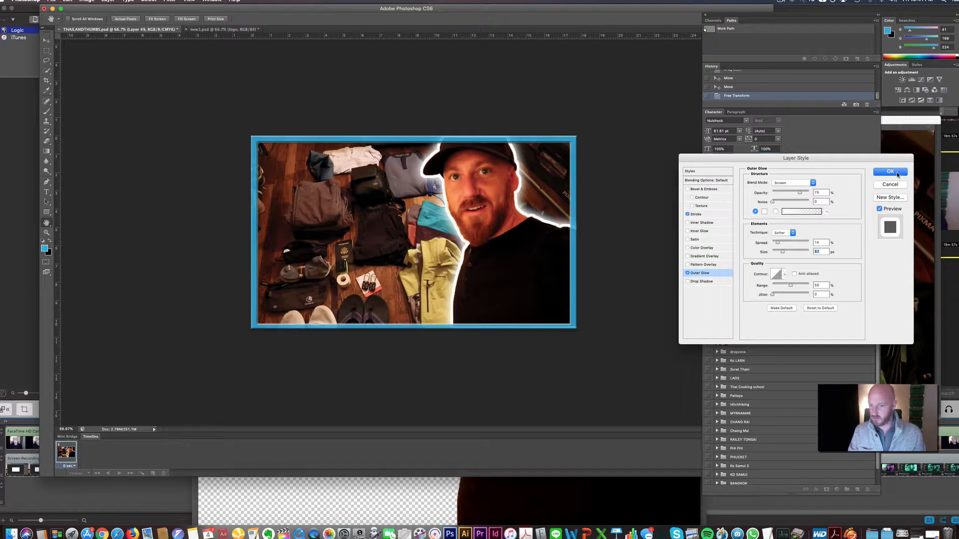
click(890, 172)
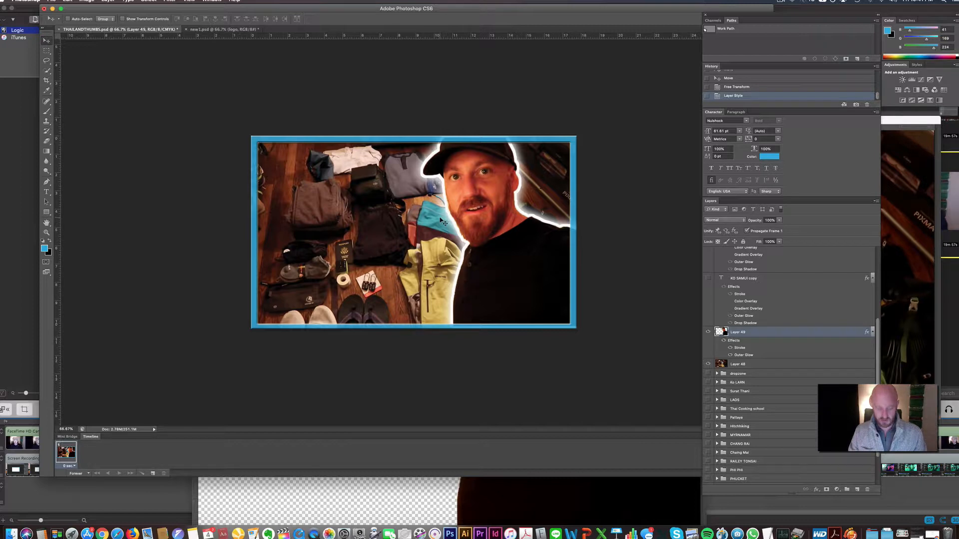
mouse_move(391, 219)
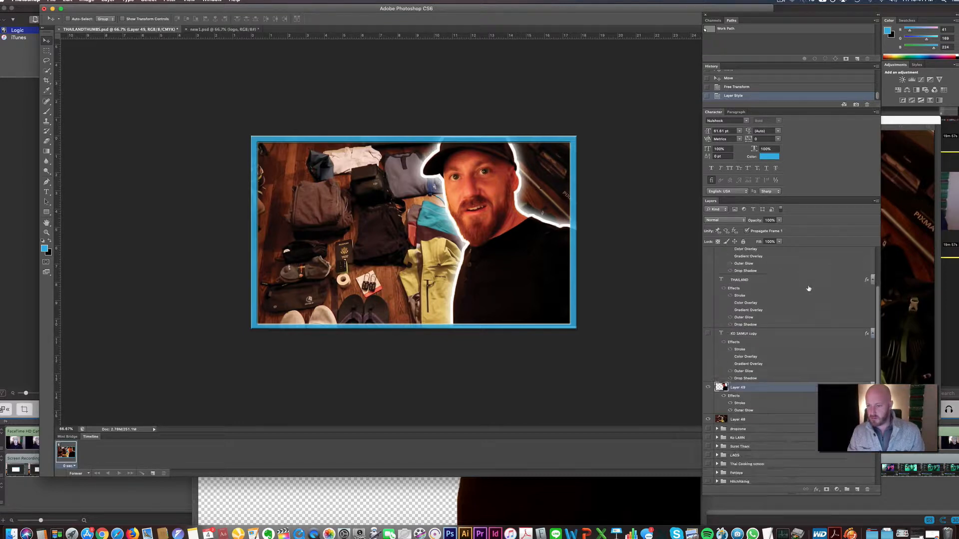
mouse_move(757, 341)
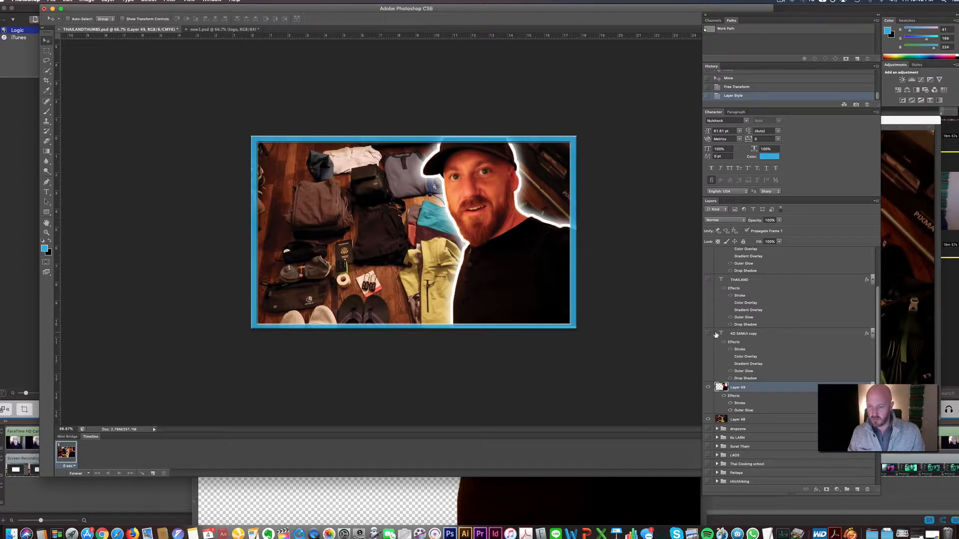
Make the KO SAMUI copy title layer visible across the thumbnail
click(707, 334)
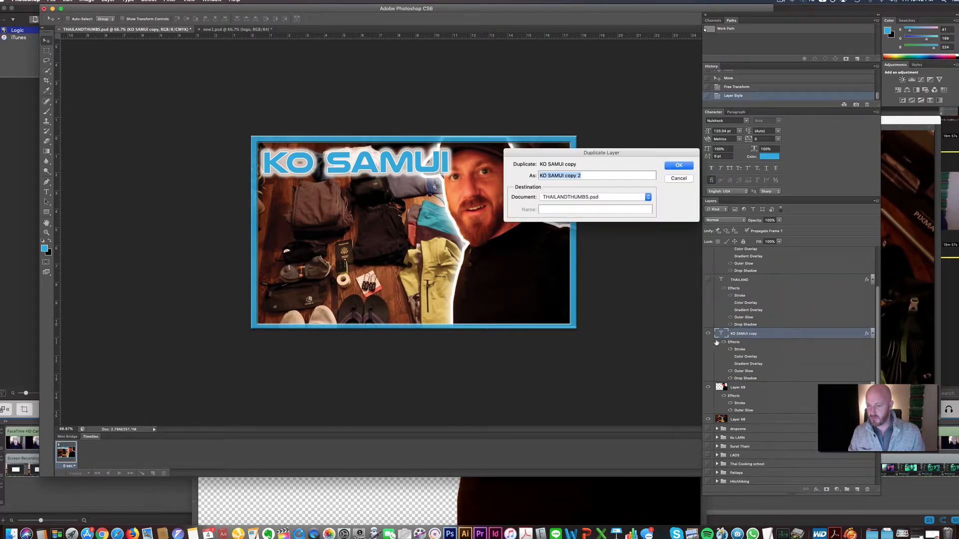
Duplicate the title layer and retype it as blue 'PACKING FOR THAILAND' on the left
click(679, 165)
text(P)
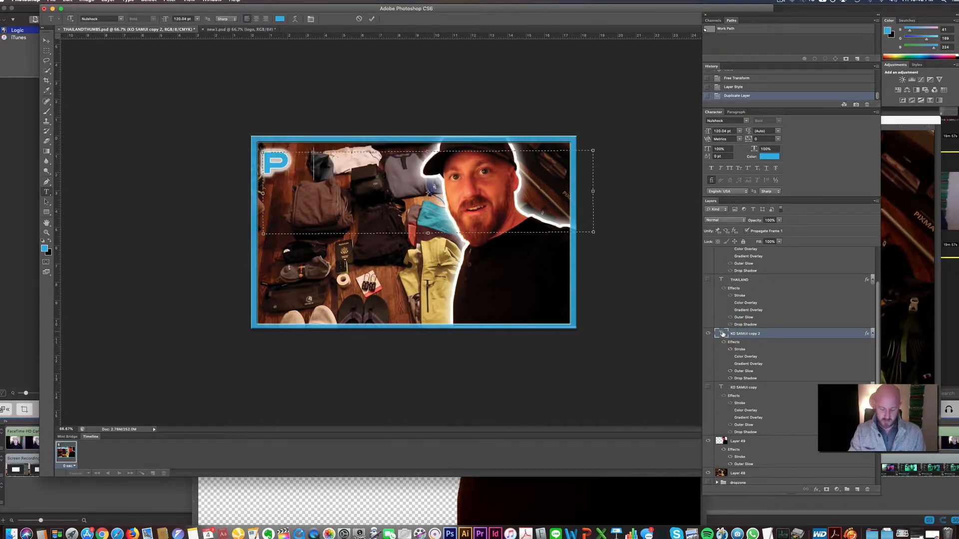
text(ACKING F)
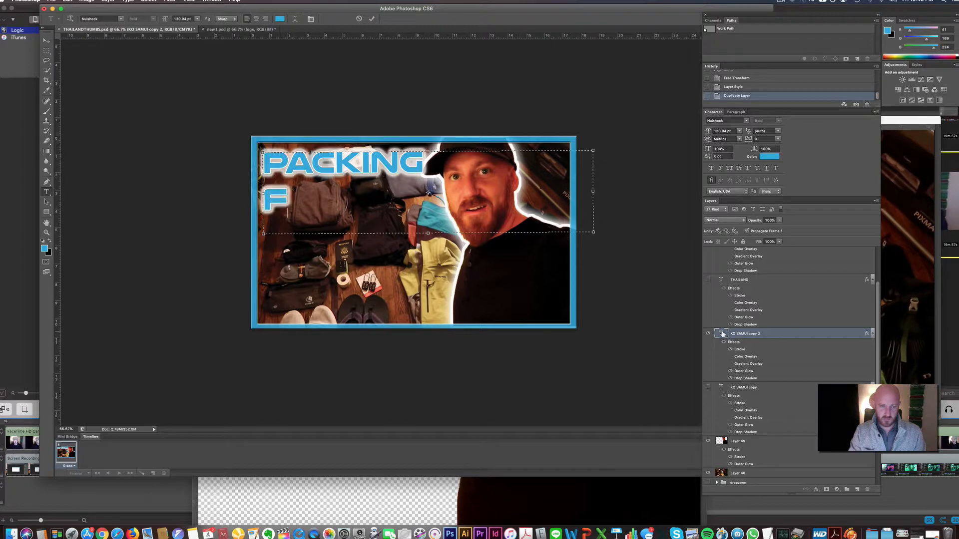
text(OR)
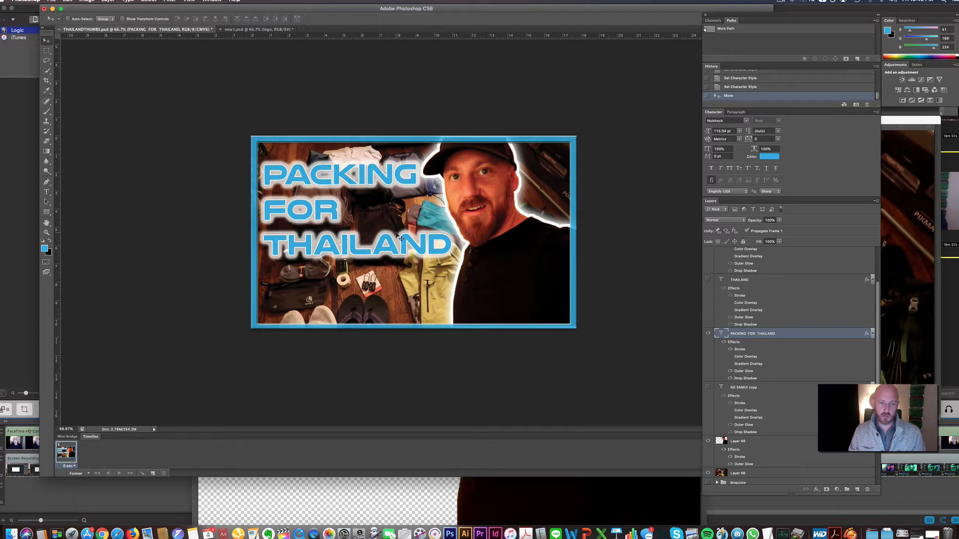
mouse_move(492, 83)
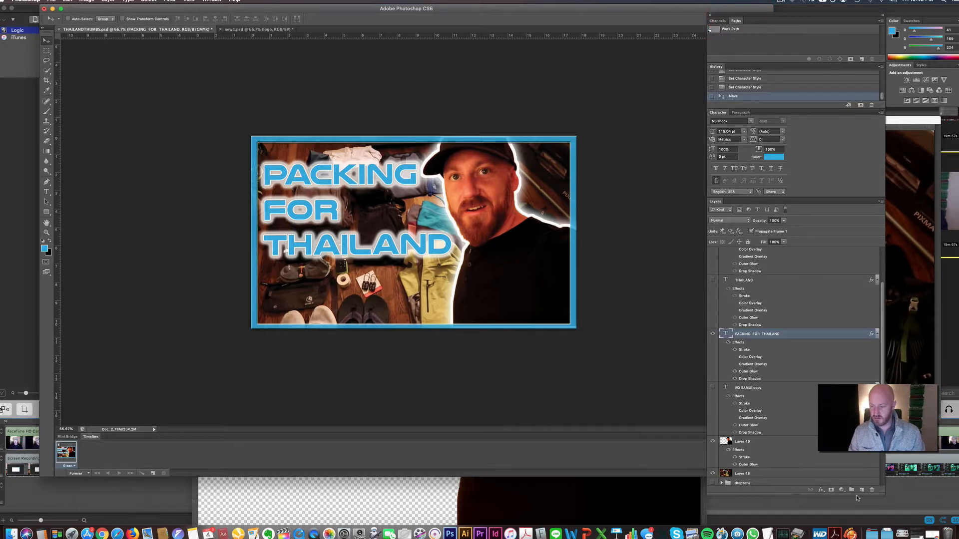
mouse_move(379, 198)
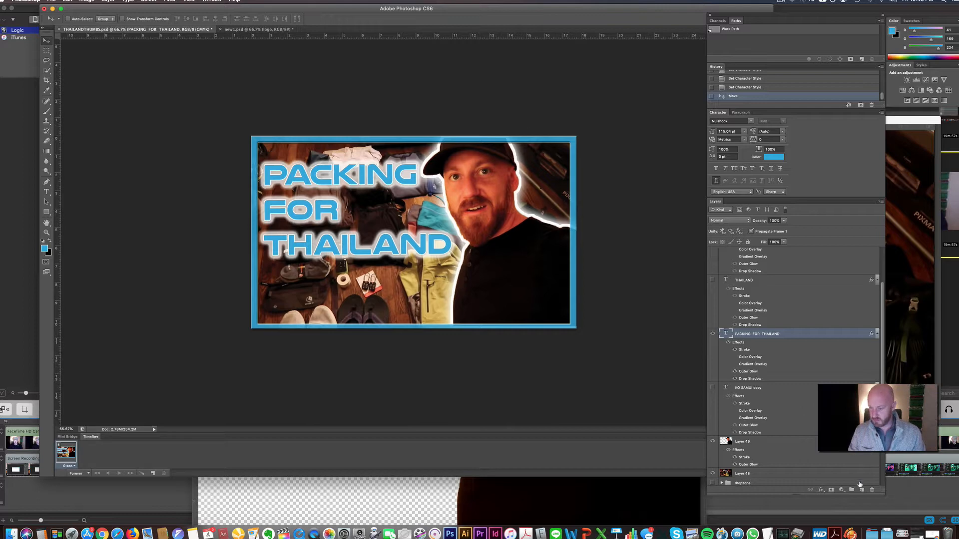
Create a new layer group and name it PACKING
click(851, 489)
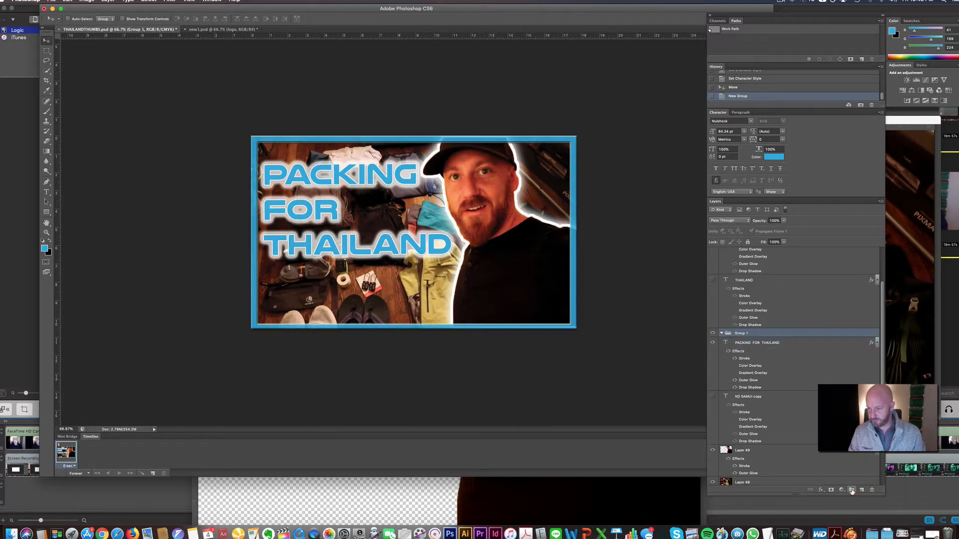
double_click(737, 334)
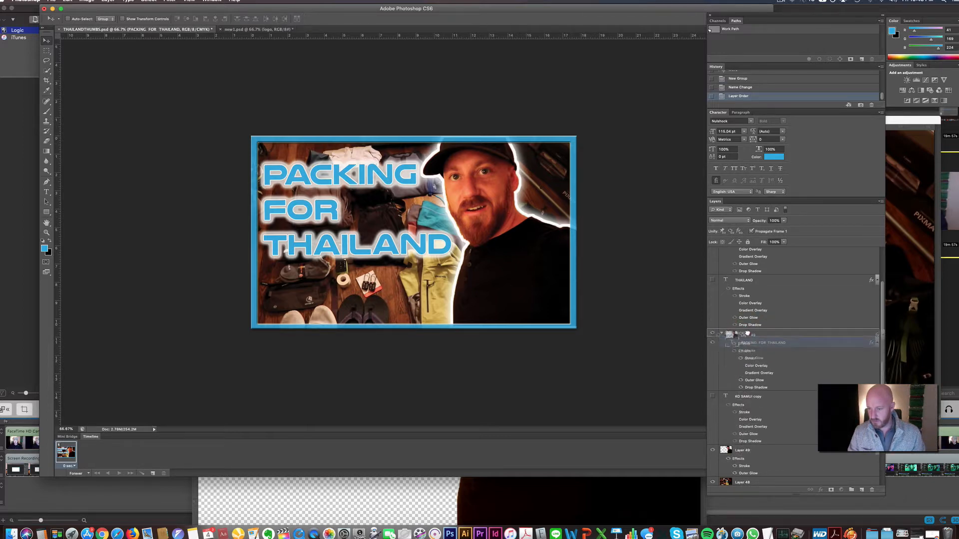
Move the title text, presenter and background layers into the PACKING group and collapse it
click(748, 391)
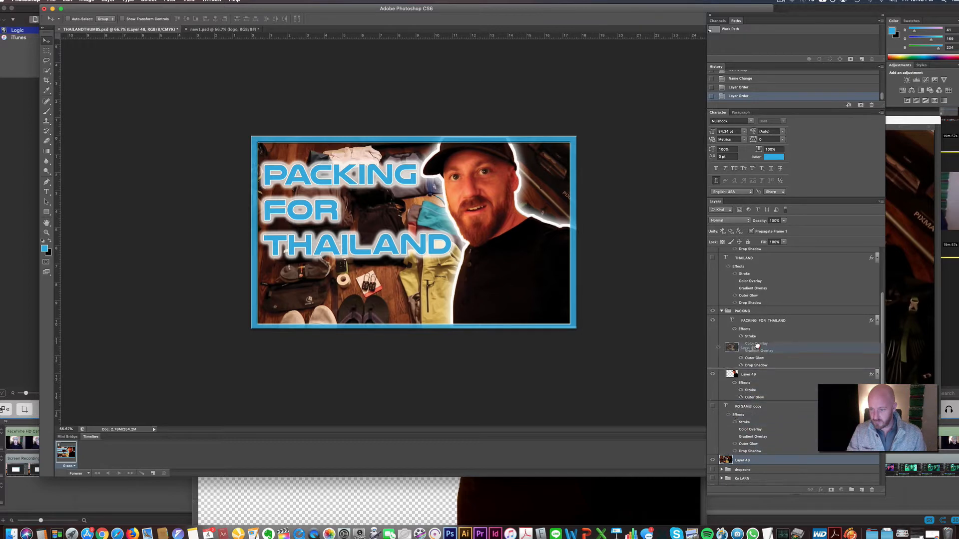
click(748, 407)
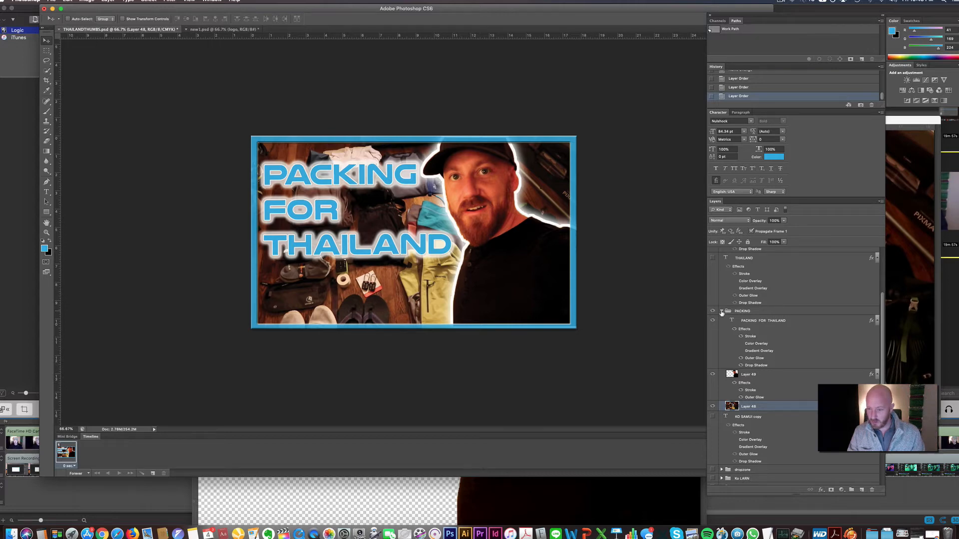
click(721, 310)
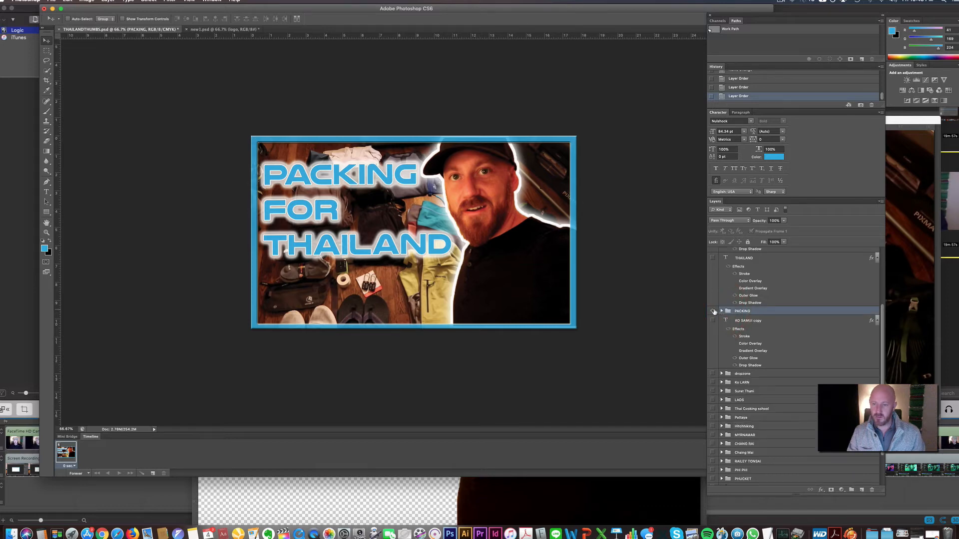
click(712, 312)
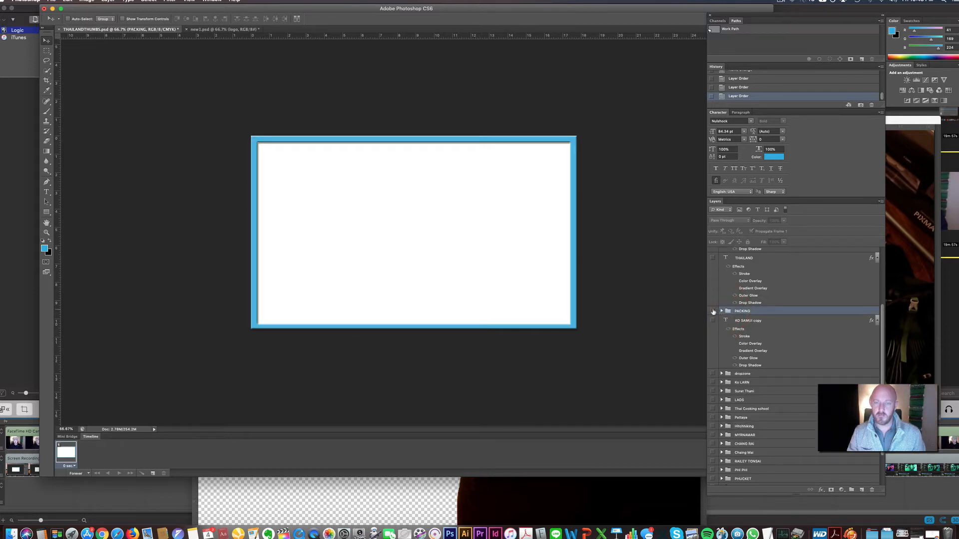
mouse_move(712, 311)
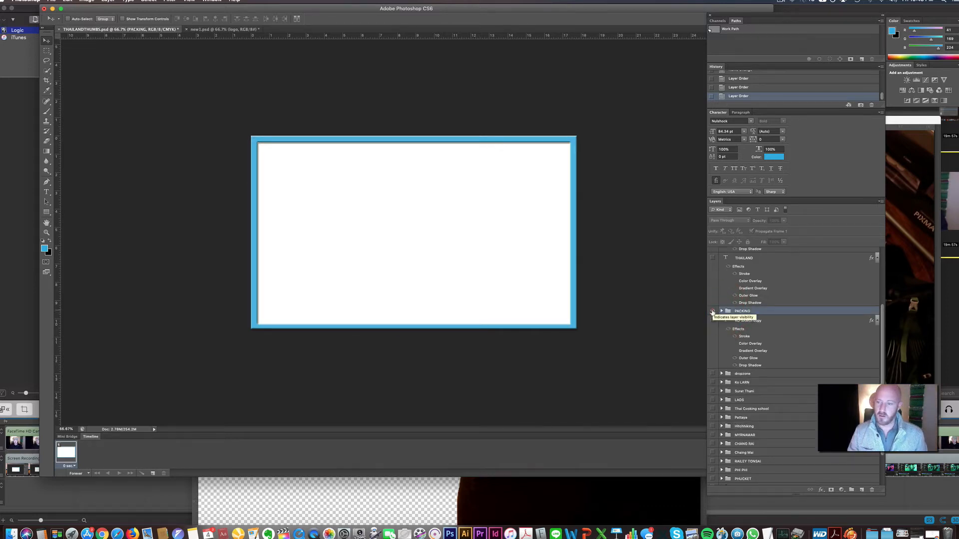
click(712, 311)
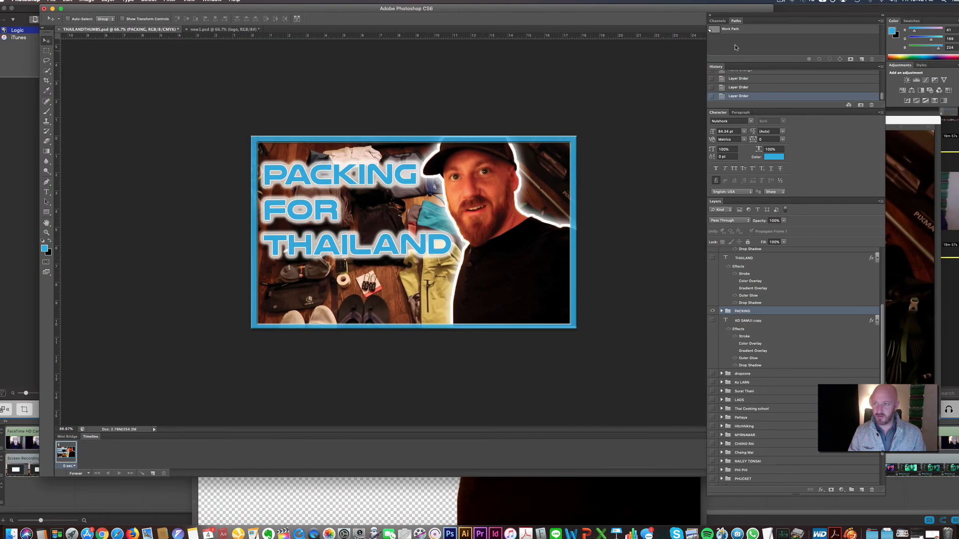
click(783, 2)
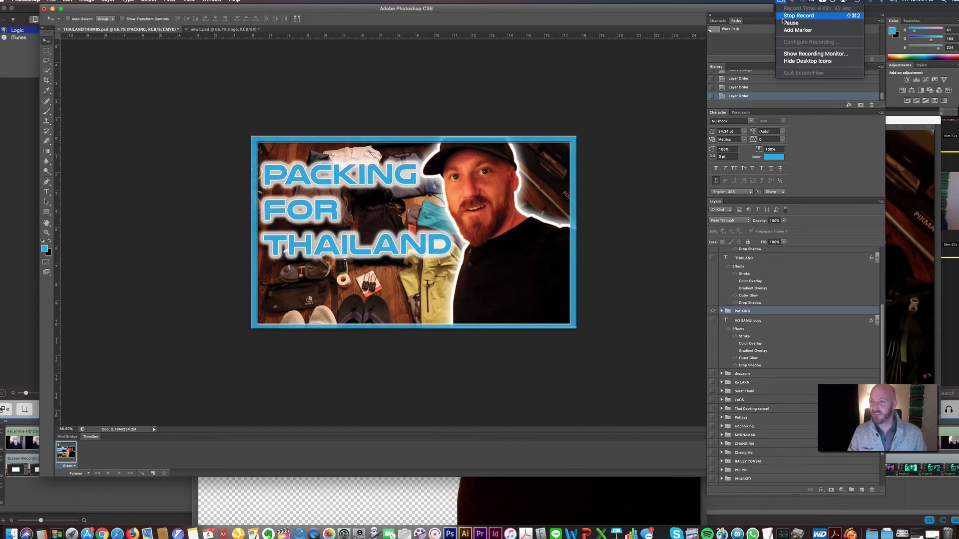